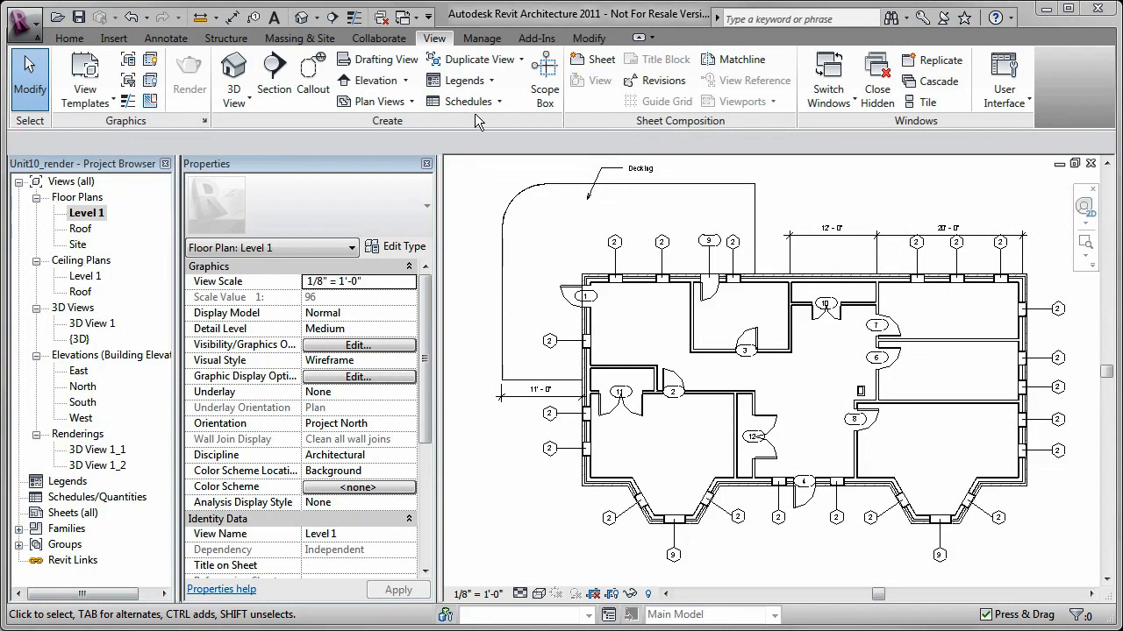
Create a new Doors category schedule keeping the default name Door Schedule.
left_click(465, 101)
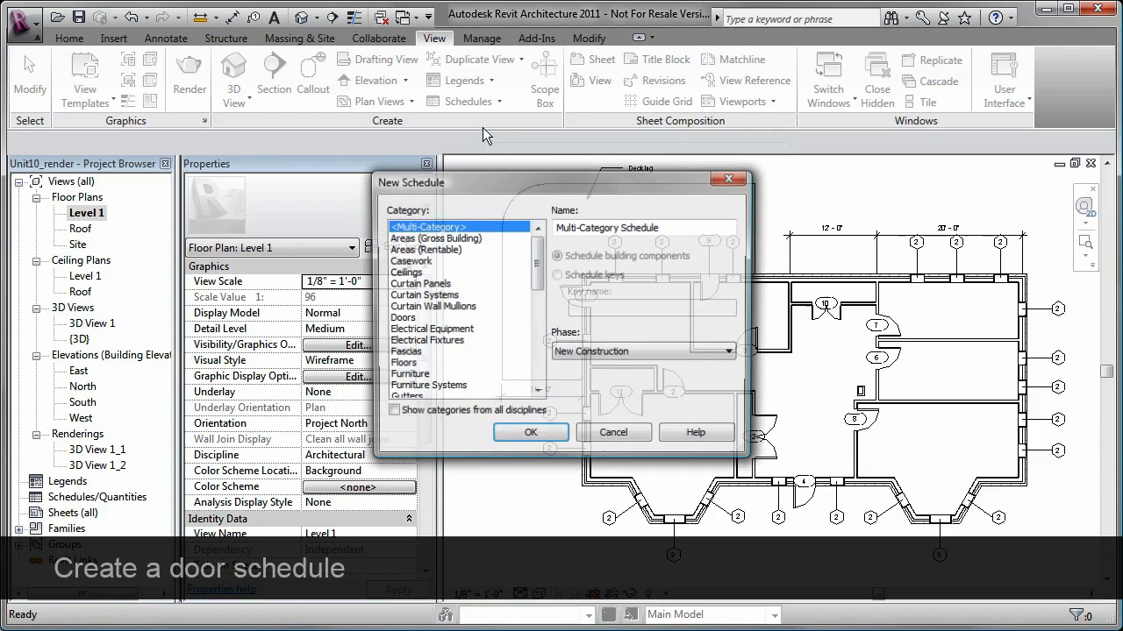
left_click(402, 317)
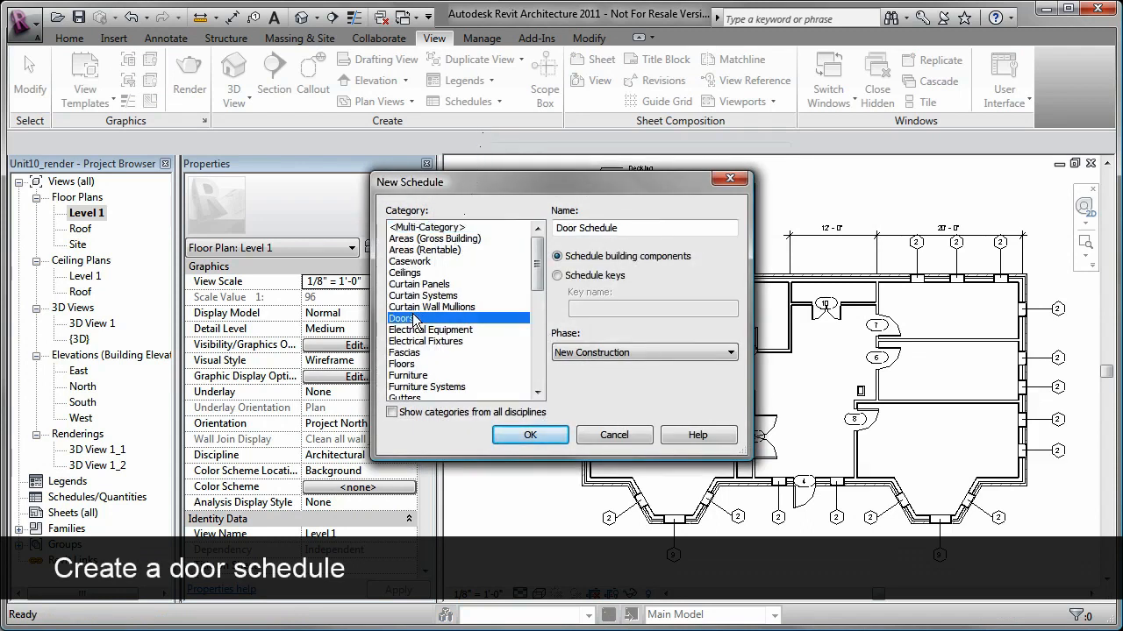
left_click(529, 435)
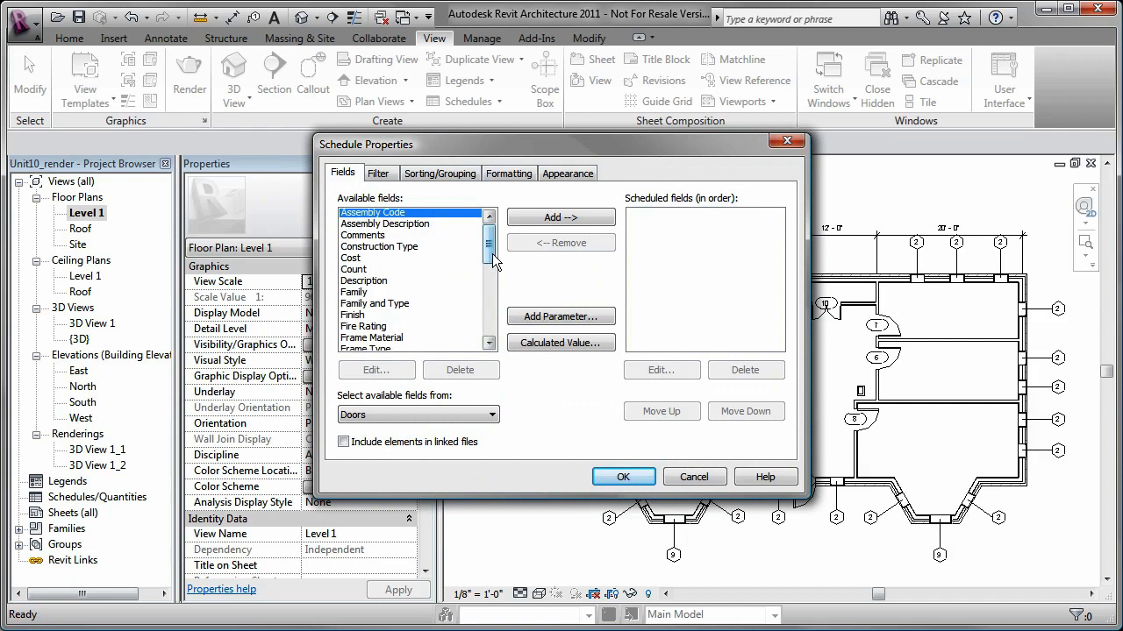
Add Mark, Type, Width and Height as the schedule's fields, in that order.
scroll("down", 3)
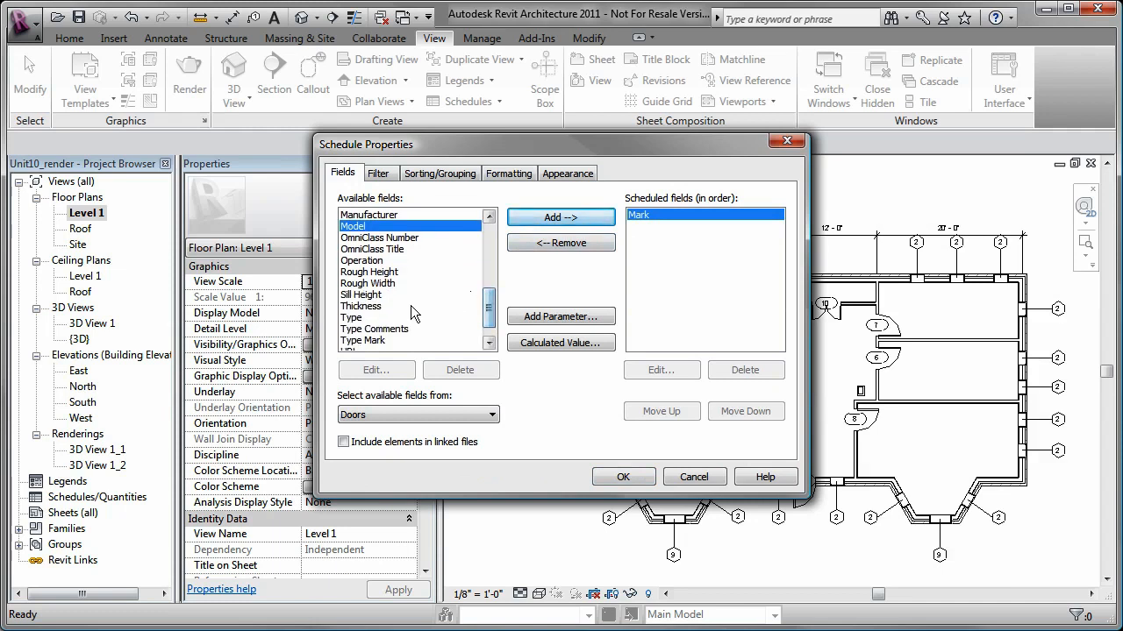
left_click(560, 217)
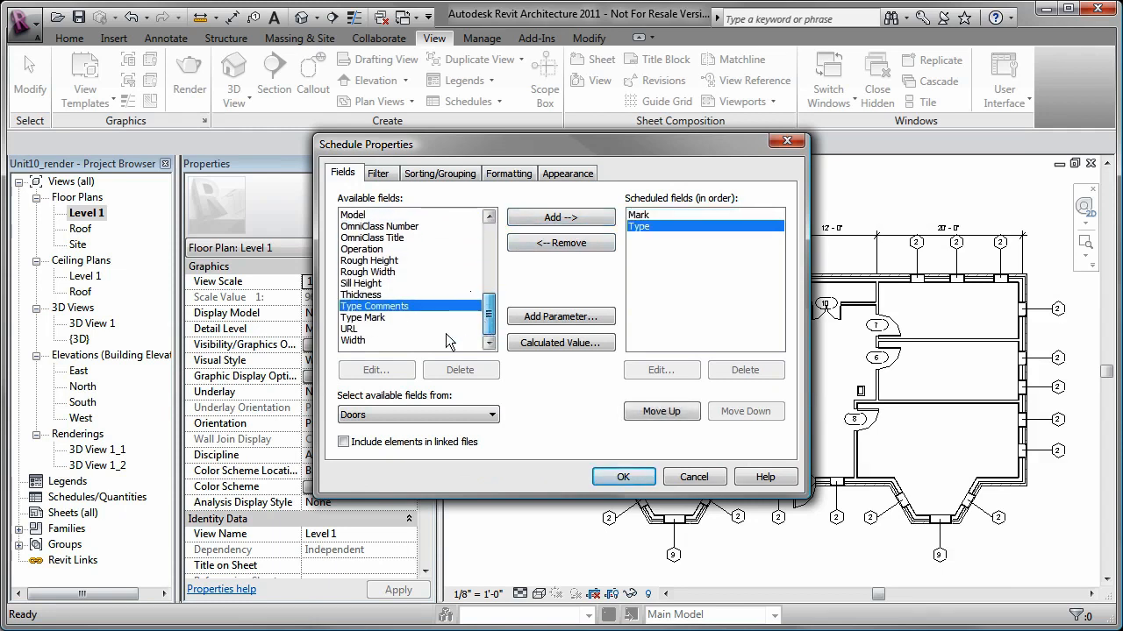
left_click(559, 217)
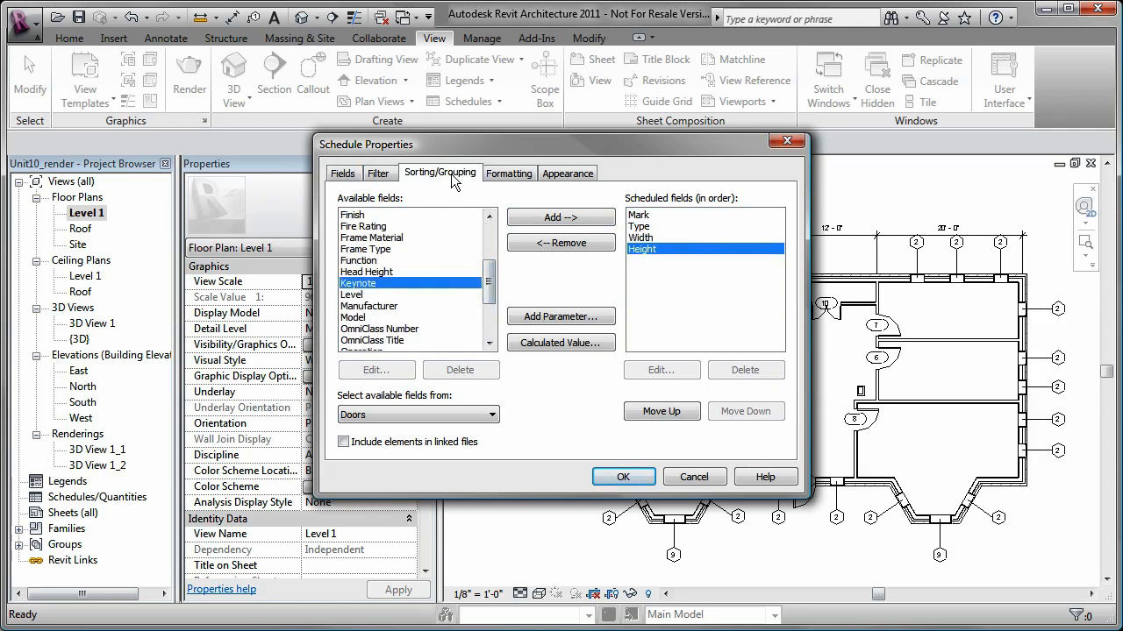
Sort the schedule by Mark ascending and generate the Door Schedule view.
left_click(439, 172)
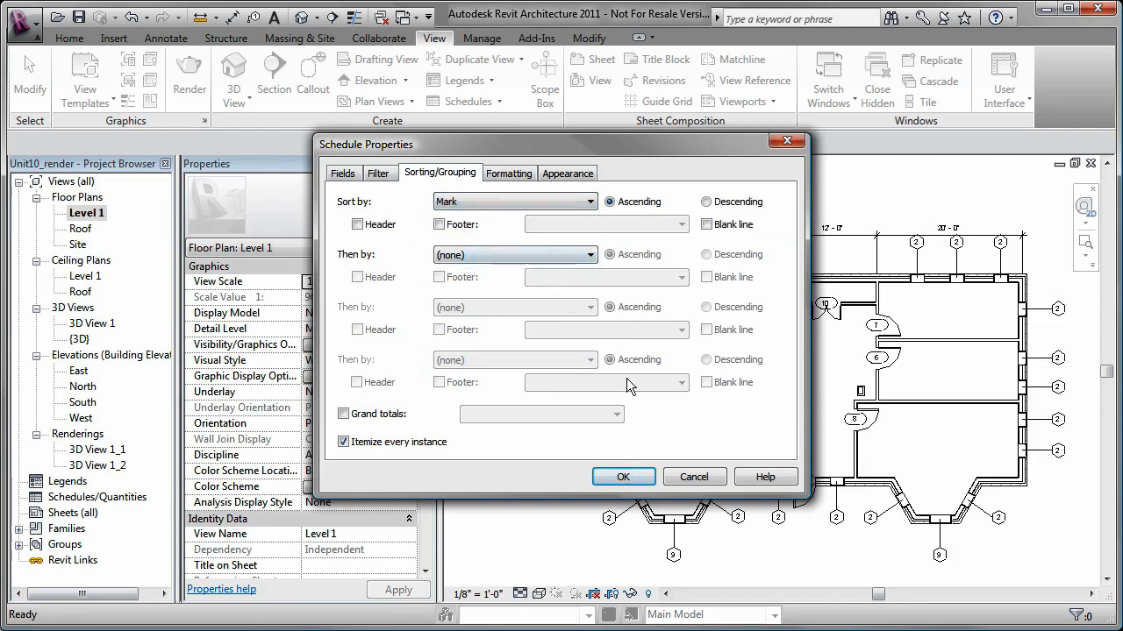
left_click(623, 476)
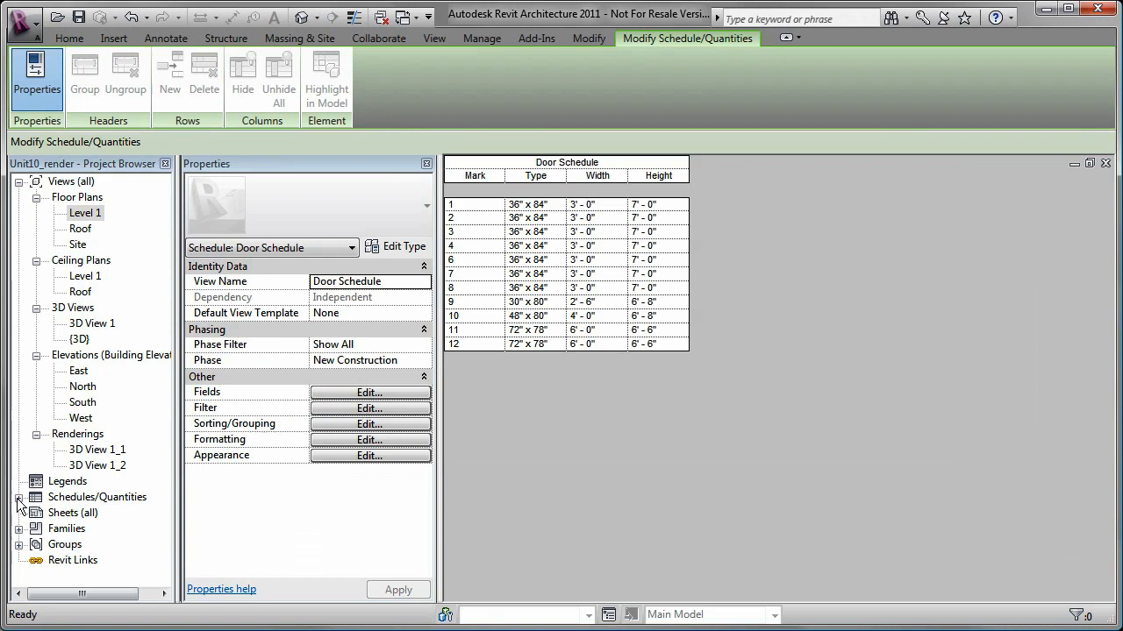
Expand Schedules/Quantities in the Project Browser and edit the Door Schedule's fields.
left_click(85, 212)
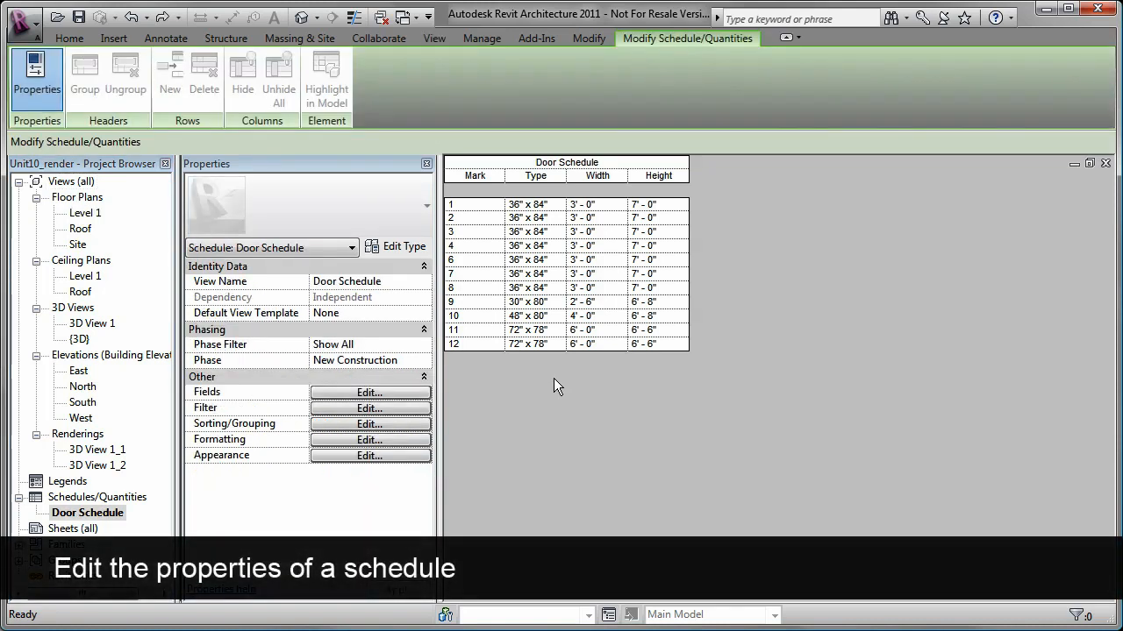
left_click(368, 392)
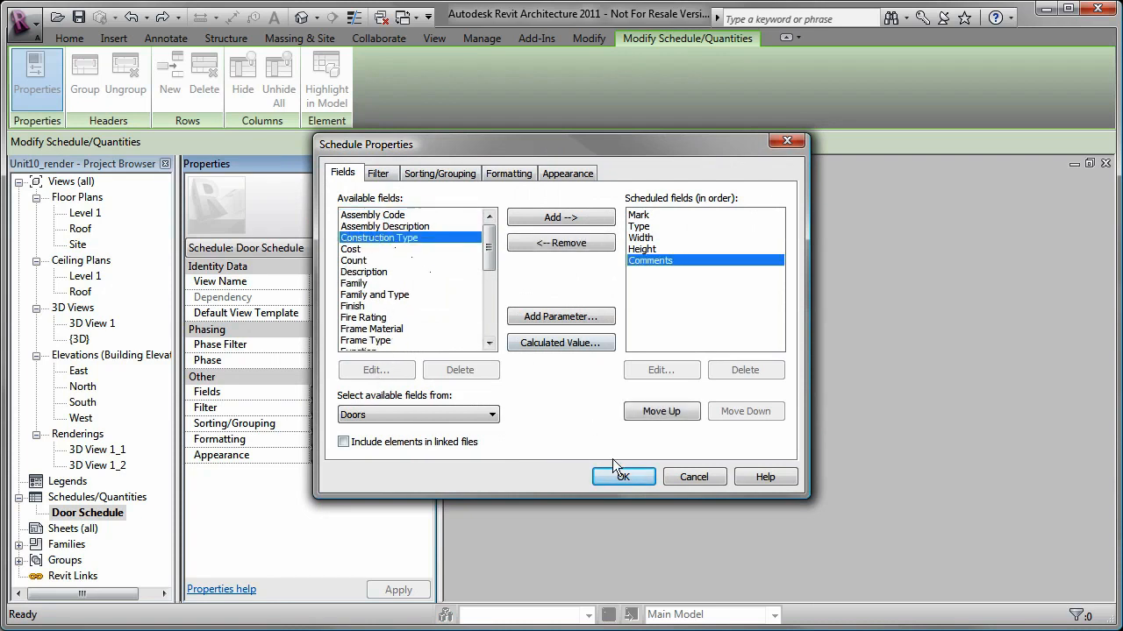
Confirm Comments as the fifth scheduled field after Height.
left_click(623, 476)
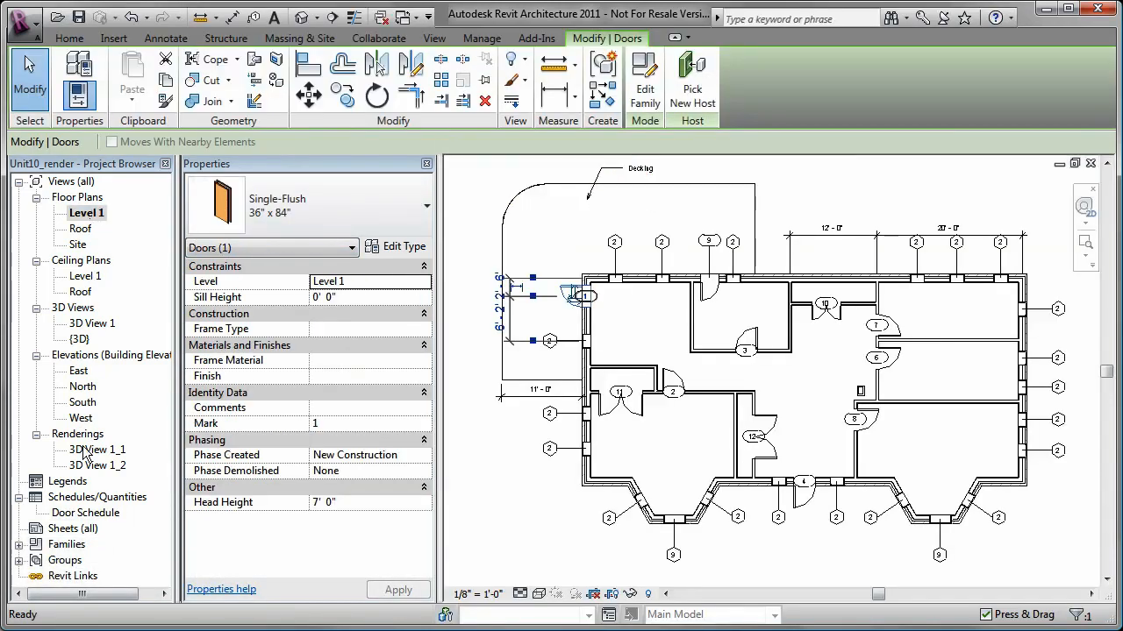
Reopen the Door Schedule and enter 'Exterior' as door 1's comment.
double_click(86, 512)
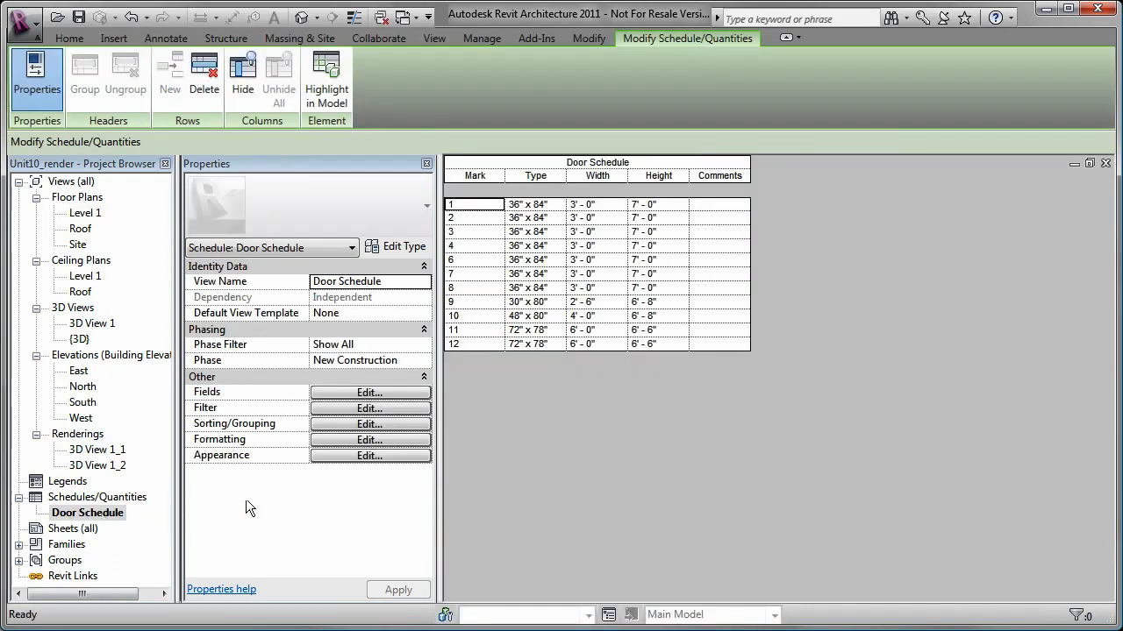
left_click(719, 205)
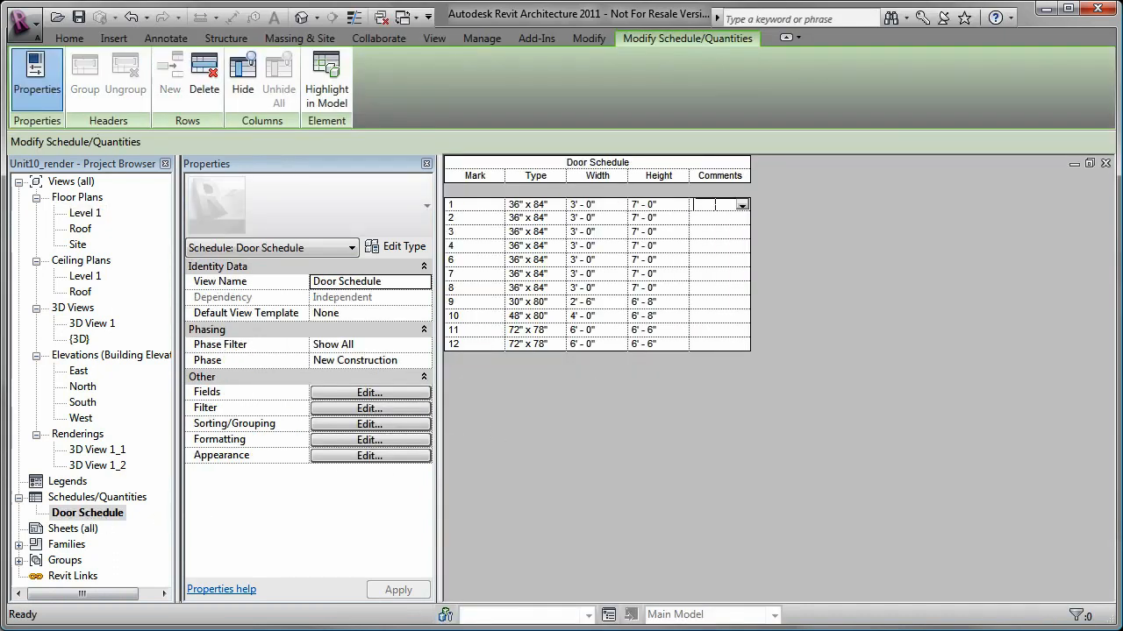
type("Exterior")
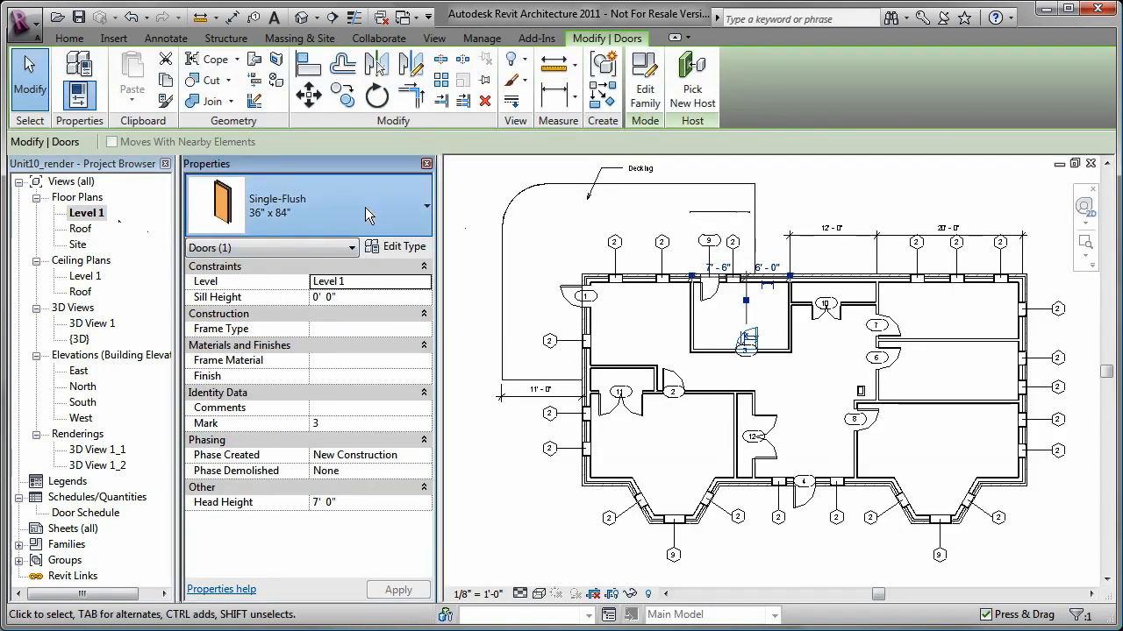
Change door 3 to Single-Flush 30" x 84" and reopen the Door Schedule.
left_click(427, 205)
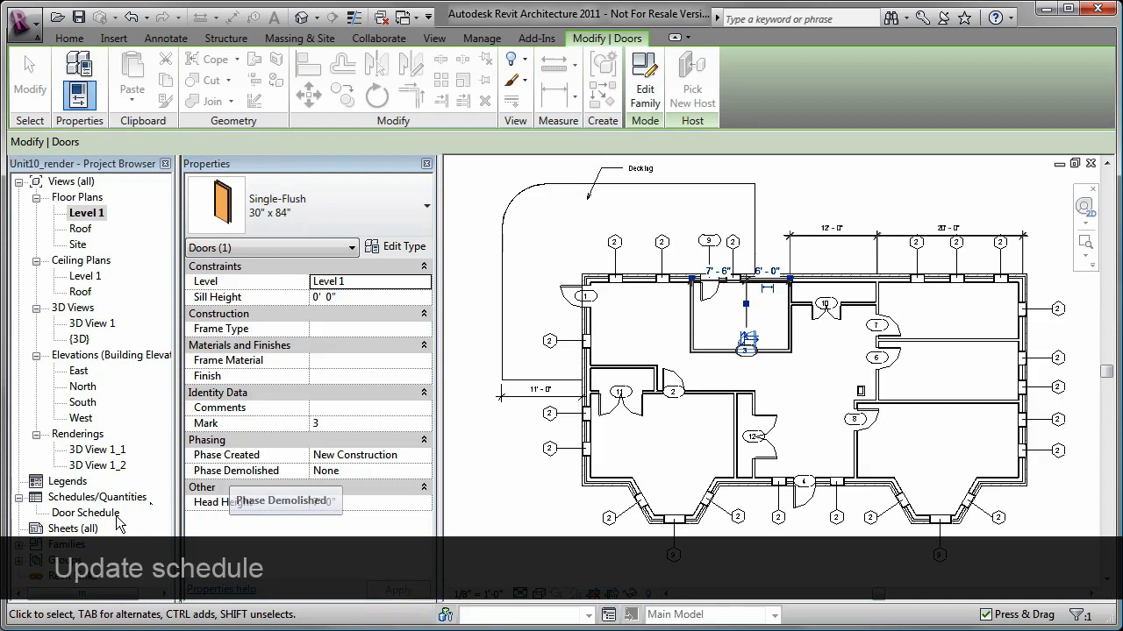
double_click(85, 512)
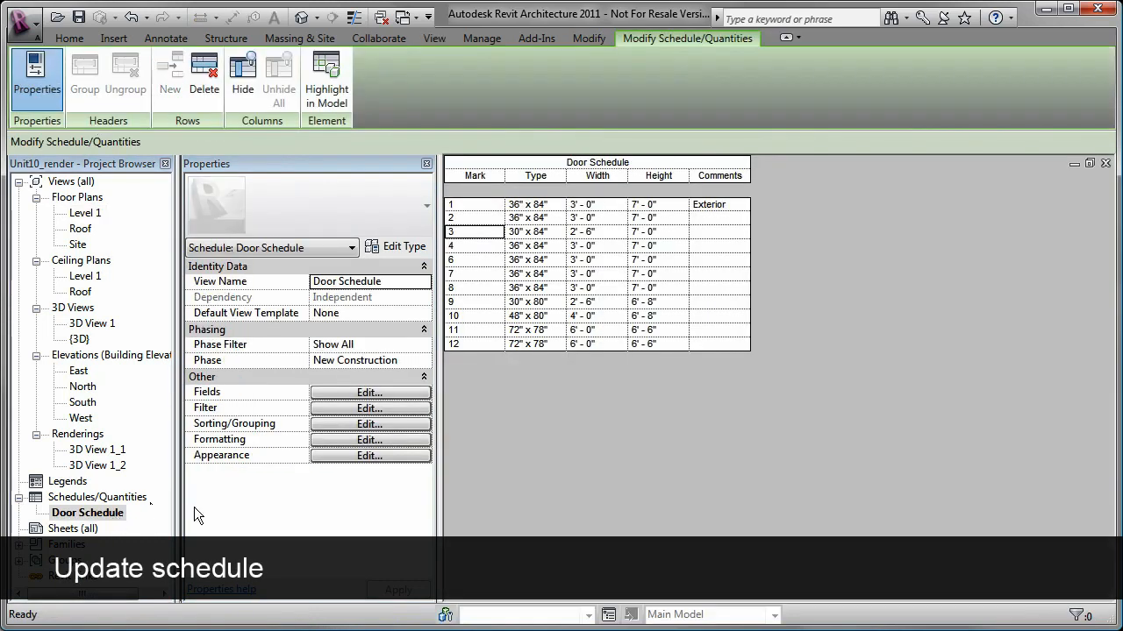